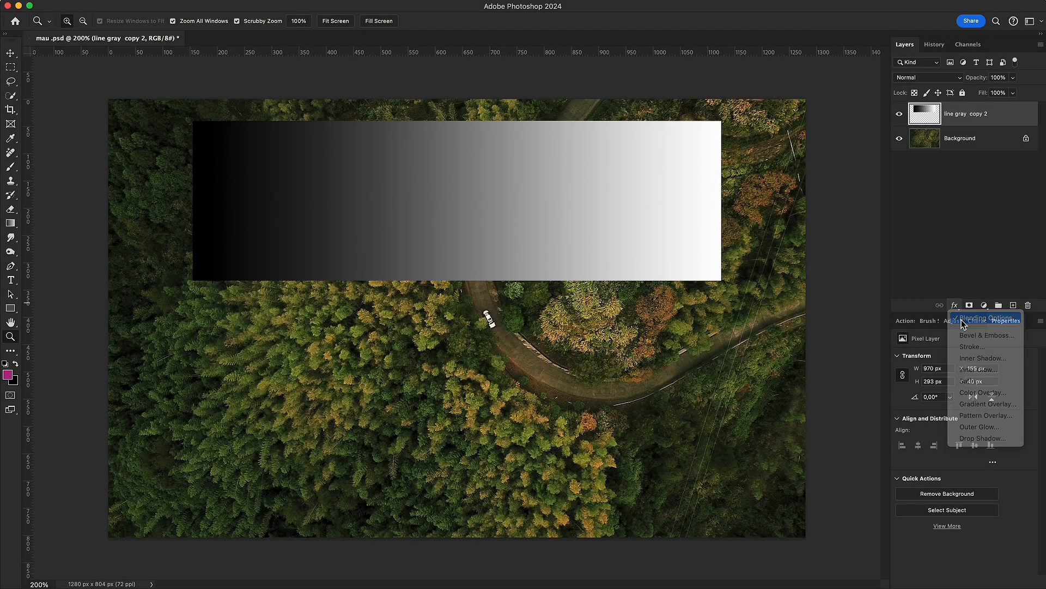
Open the gradient layer's Blending Options and slide the Current Layer highlight slider left to hide its brightest tones.
left_click(980, 318)
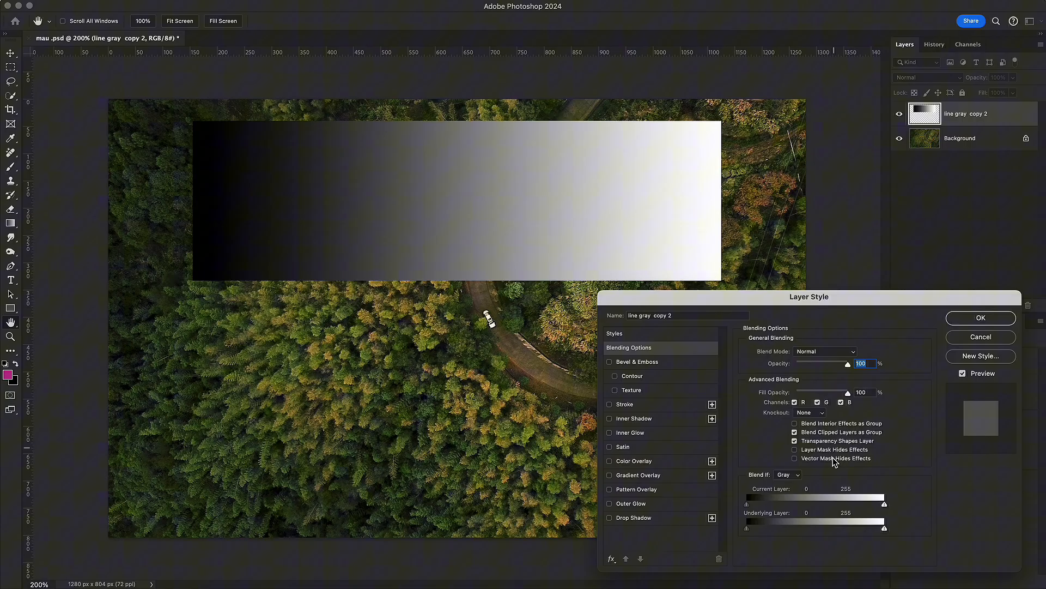
left_click_drag(884, 504, 847, 504)
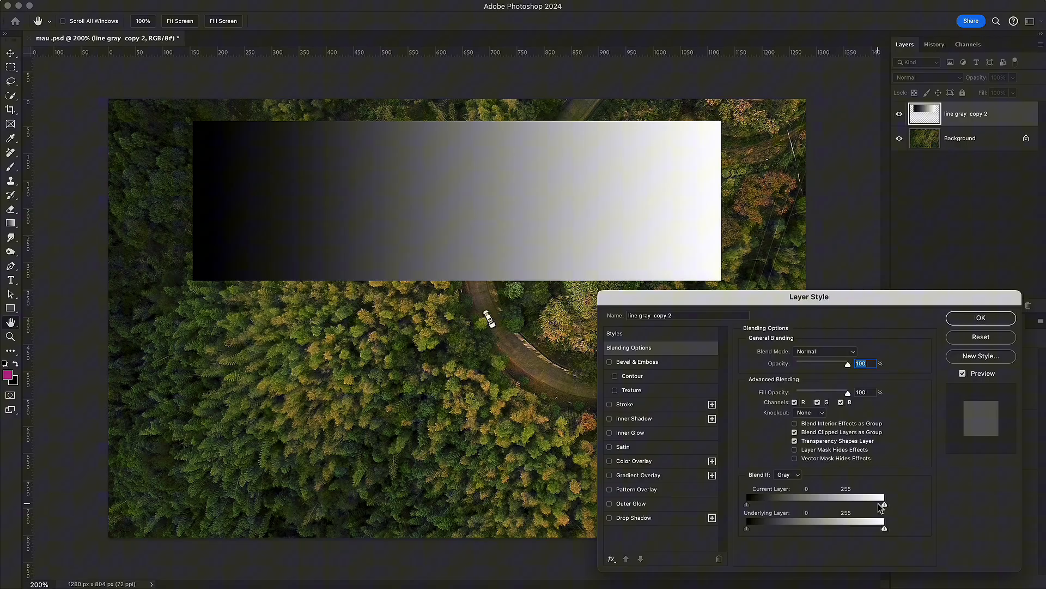
left_click_drag(886, 500, 880, 500)
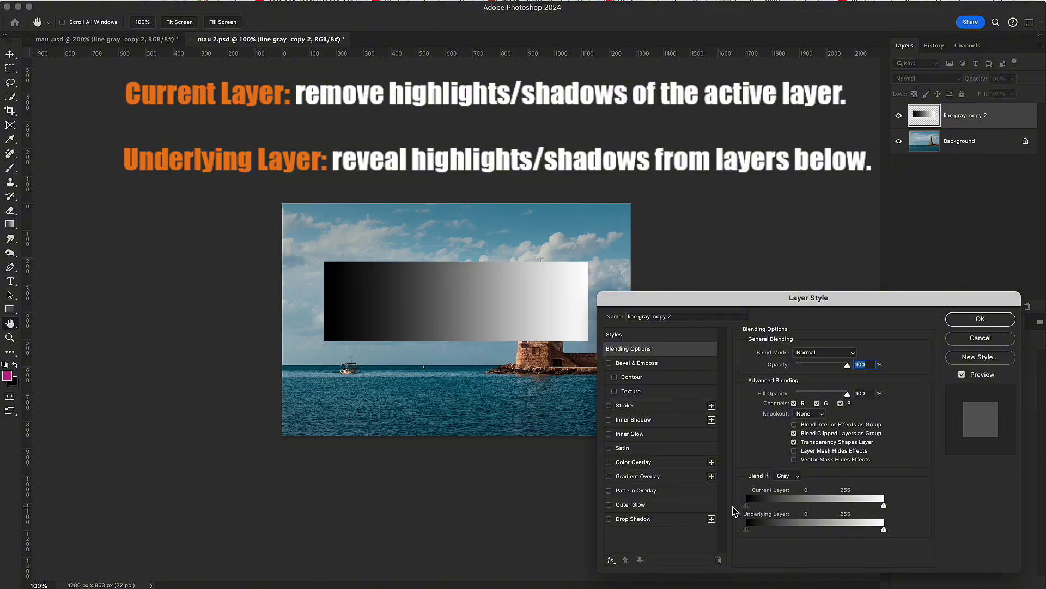
Drag the Current Layer shadow and Underlying Layer highlight sliders to compare their Blend If effects.
left_click_drag(747, 525, 764, 526)
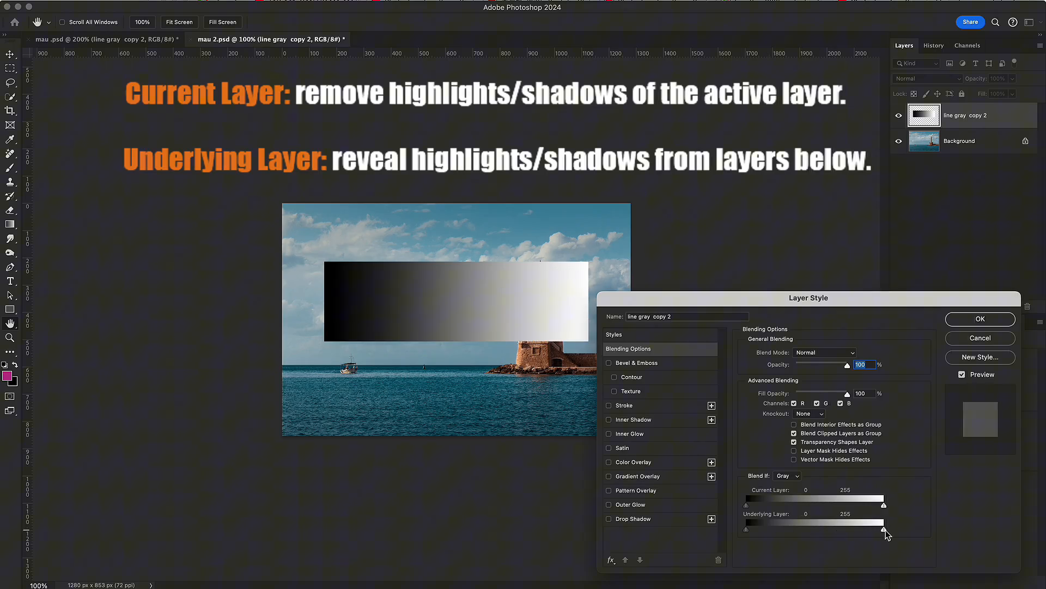
left_click_drag(884, 526, 815, 533)
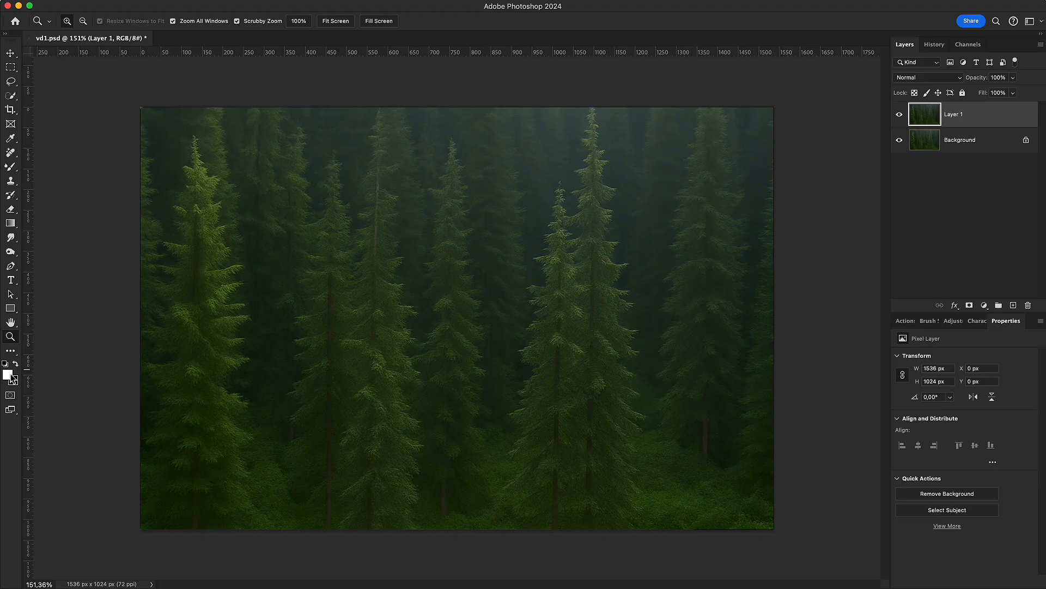
Fill Layer 1 with white and split the Underlying Layer shadow slider to 28/101 for snow.
key("Alt+Delete")
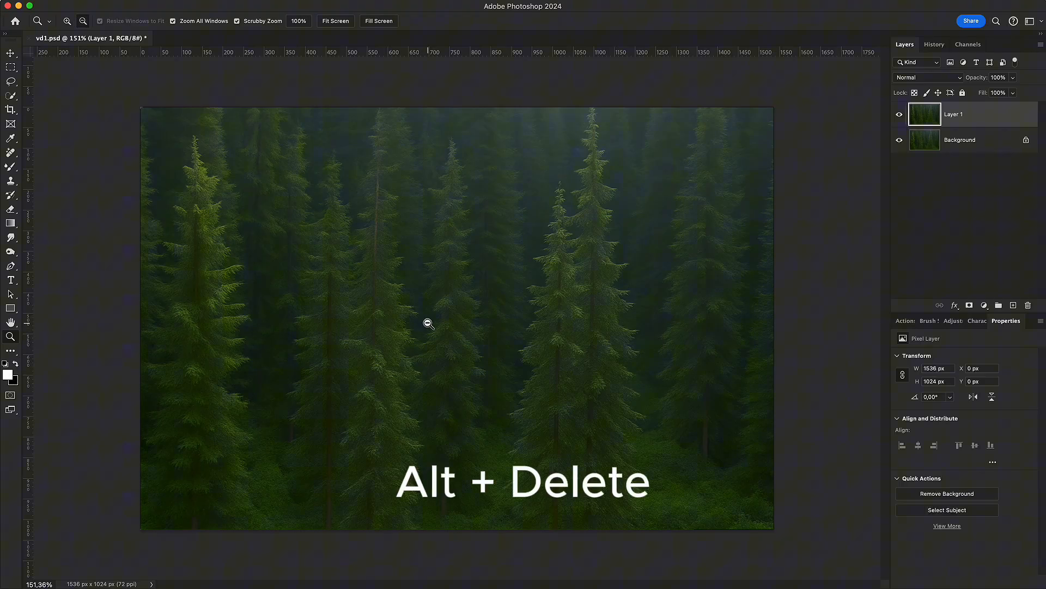
key("alt+Delete")
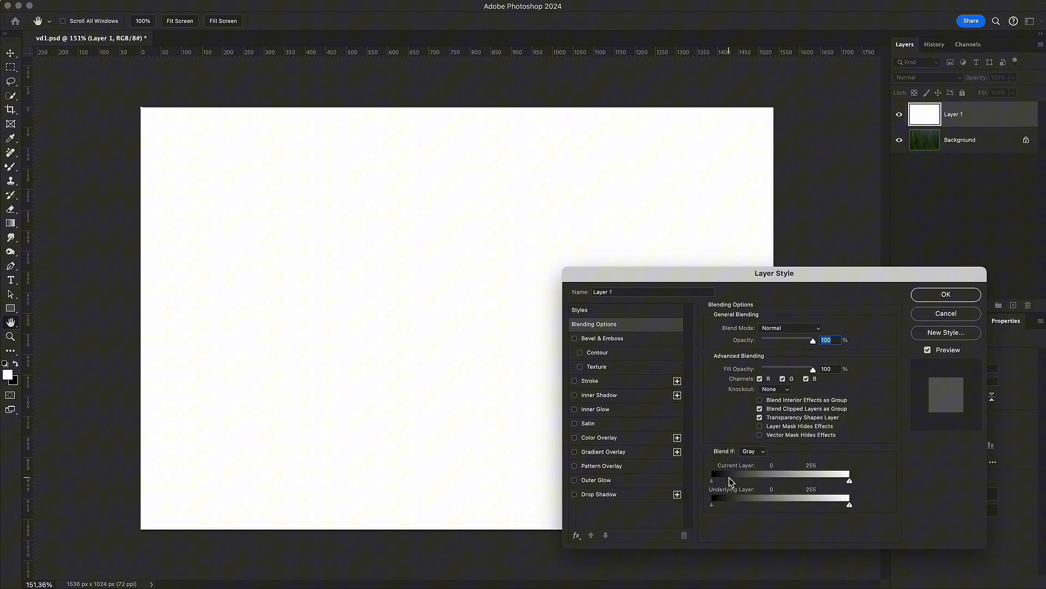
left_click_drag(712, 504, 744, 503)
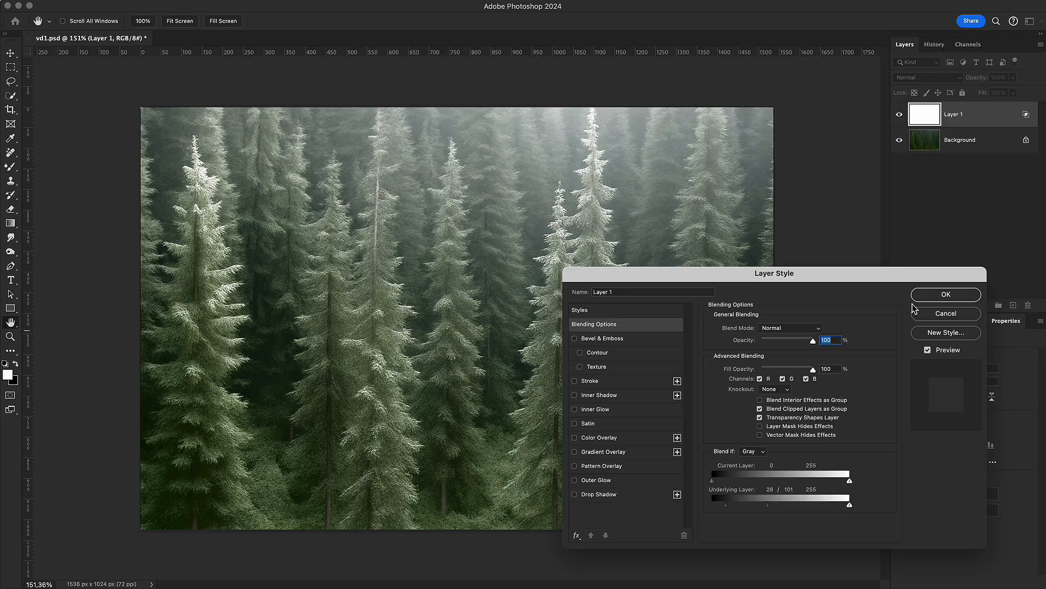
left_click(945, 294)
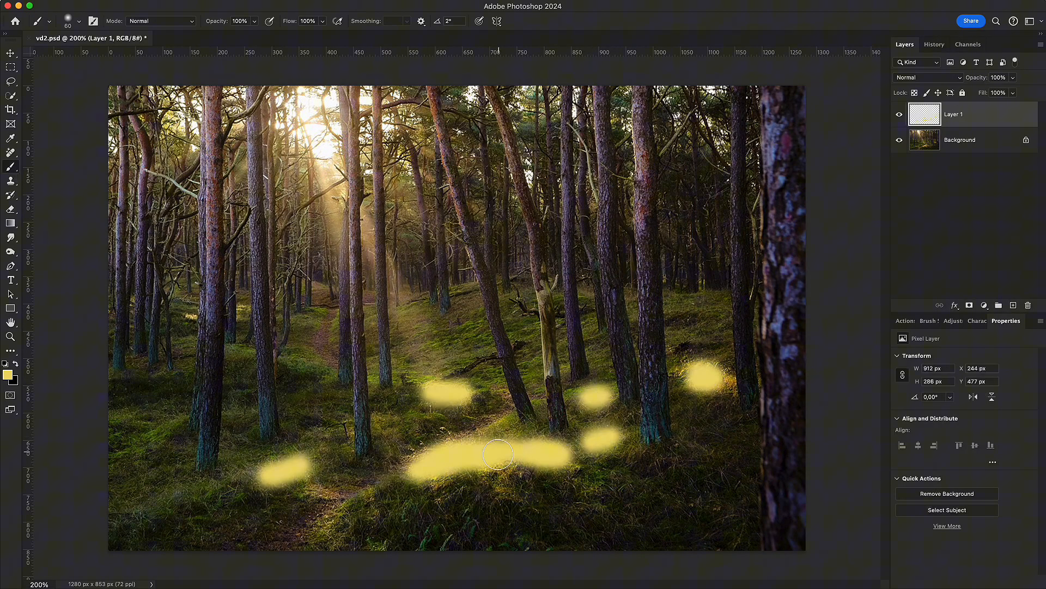
Set the painted yellow layer to Color Dodge and confirm the sunlight glow blending settings.
left_click(927, 77)
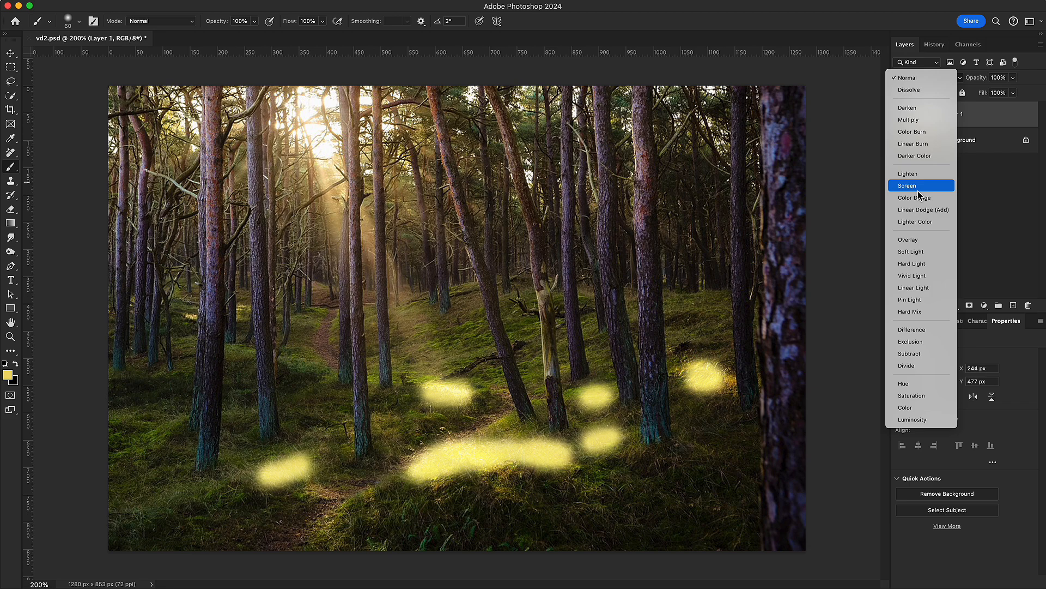
left_click(913, 198)
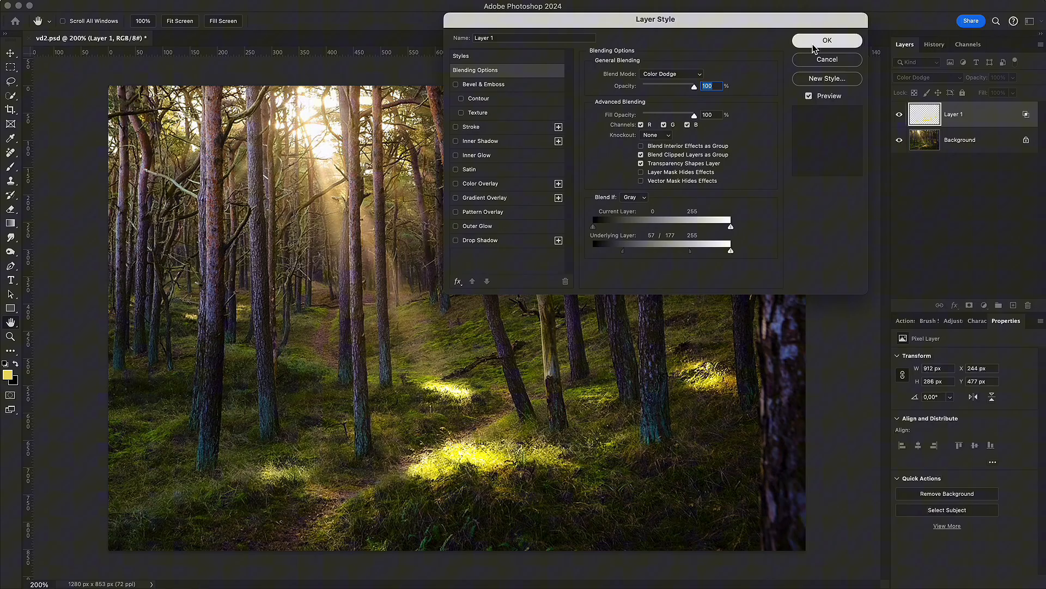
left_click(827, 40)
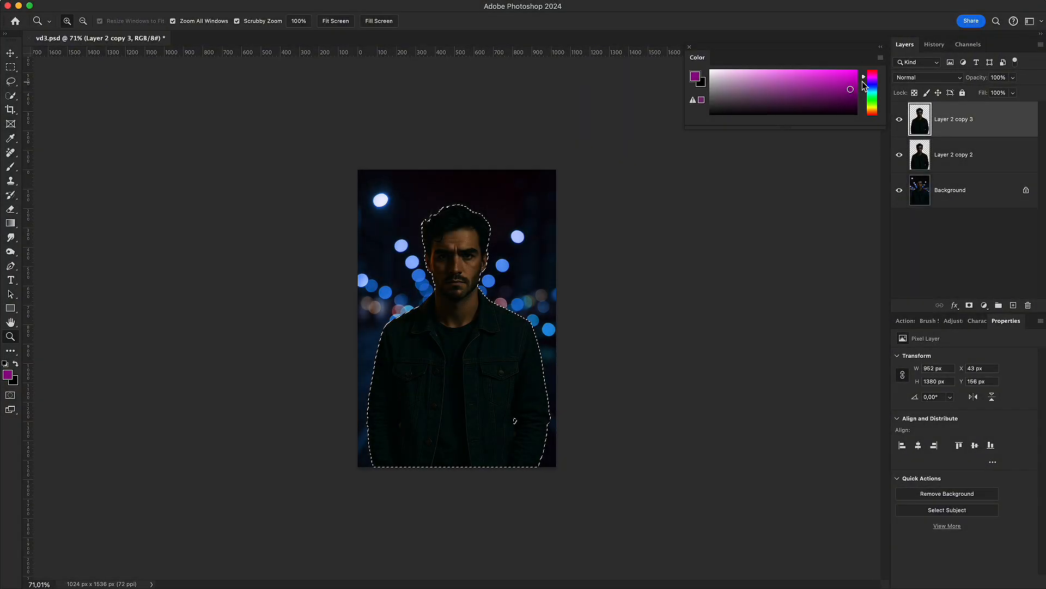
Paint the figure with blue and magenta on the glow layer.
left_click(872, 106)
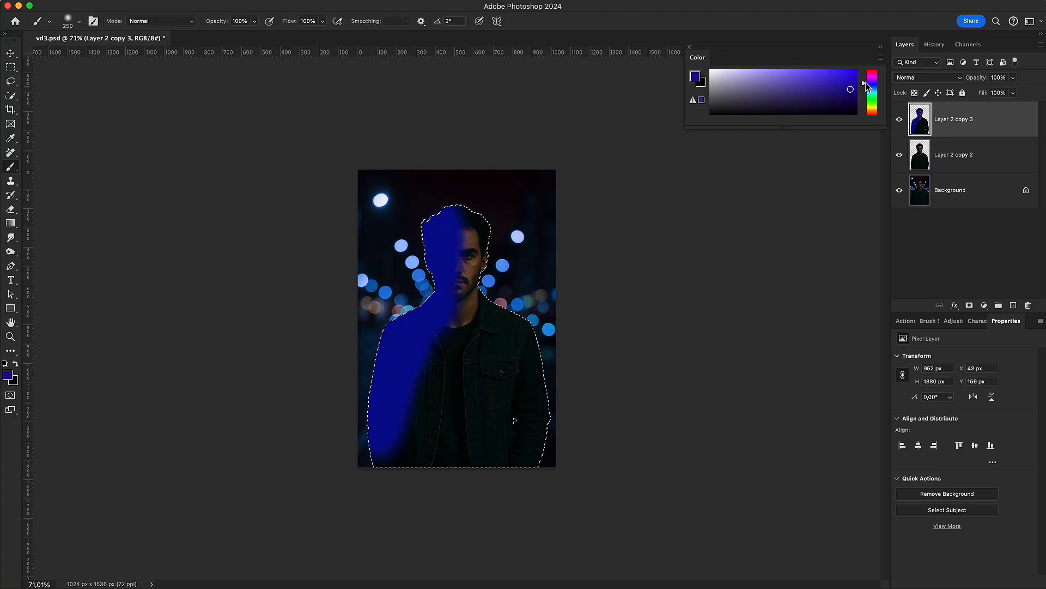
left_click(872, 74)
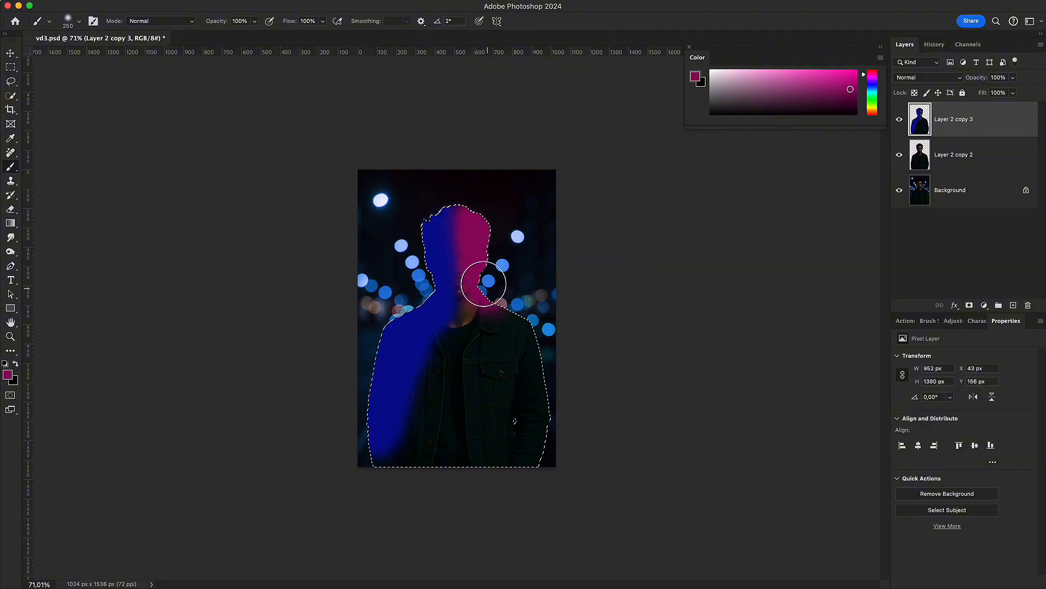
left_click_drag(484, 283, 507, 447)
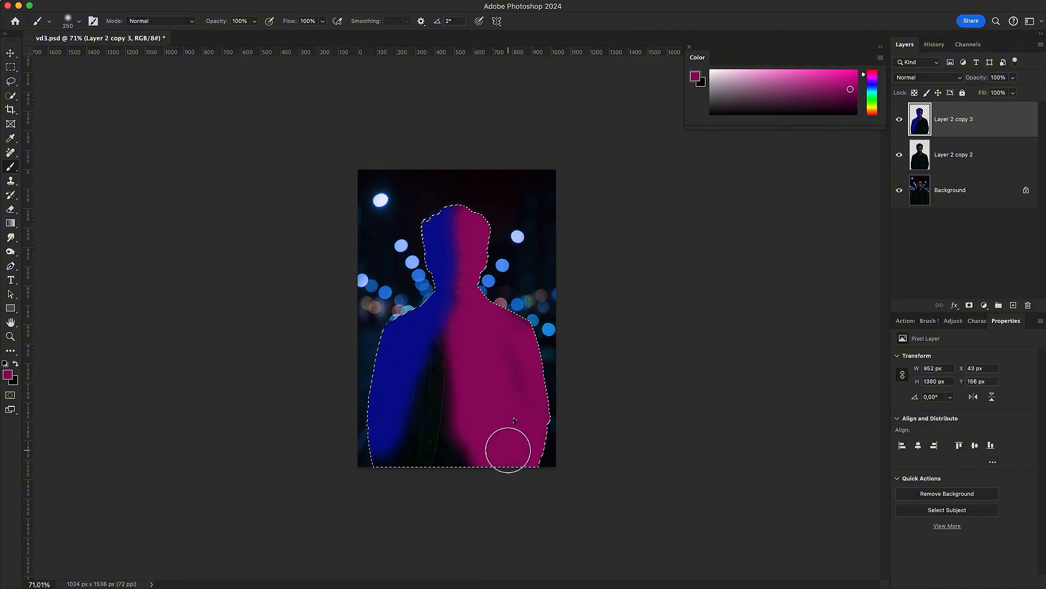
Split the glow layer's Underlying Layer black slider to about 20/59 so it shows only over brighter areas.
left_click(926, 77)
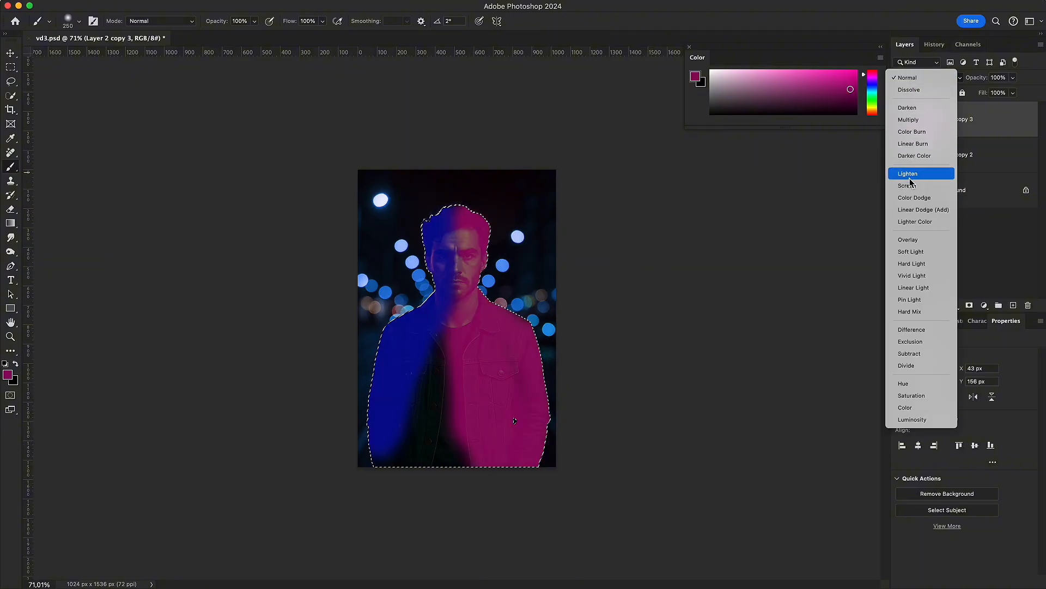
left_click(908, 185)
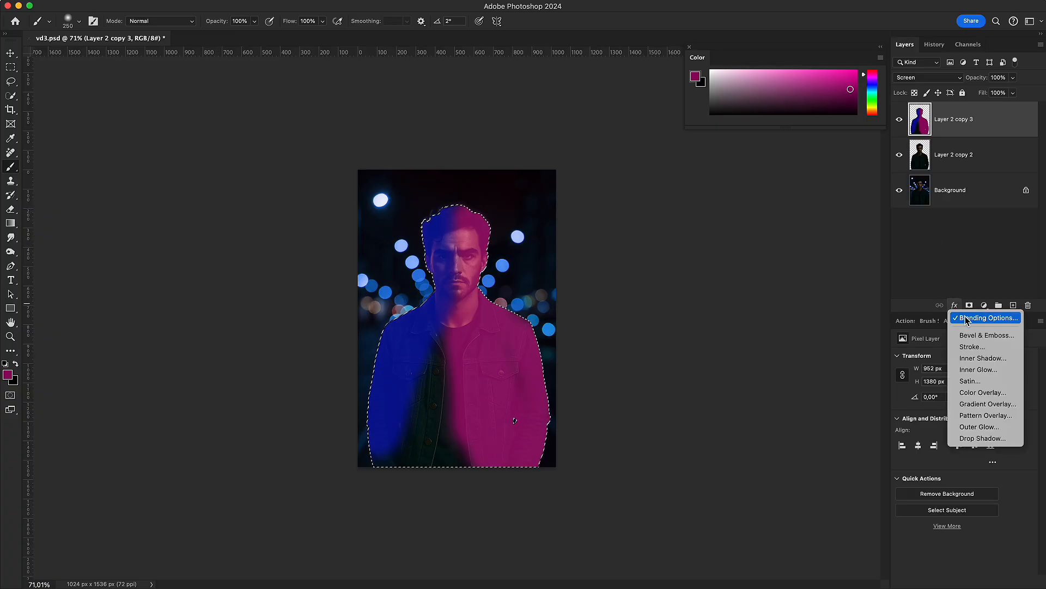
left_click(986, 318)
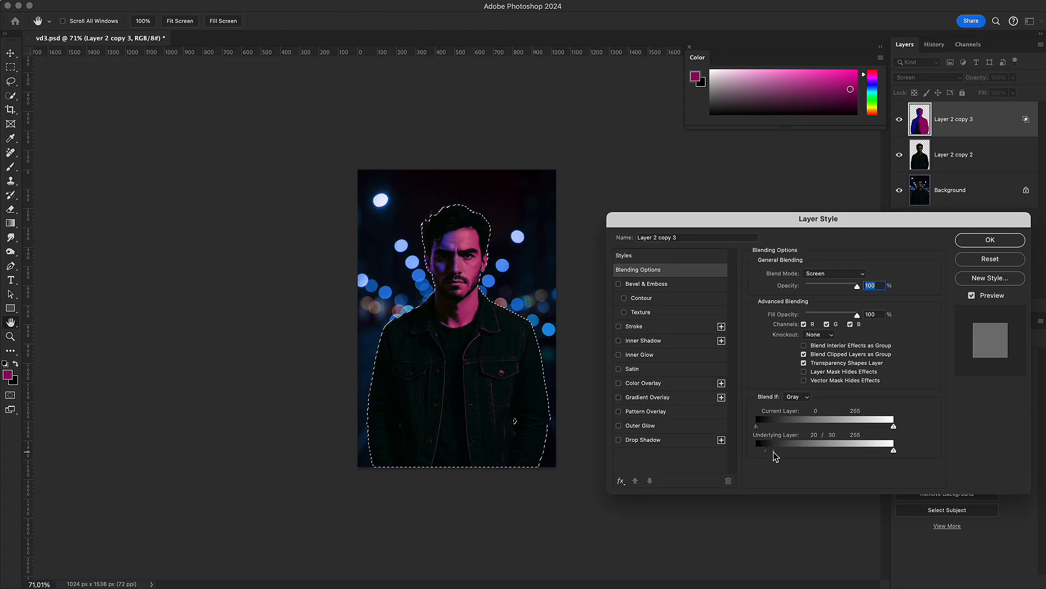
left_click_drag(767, 451, 790, 452)
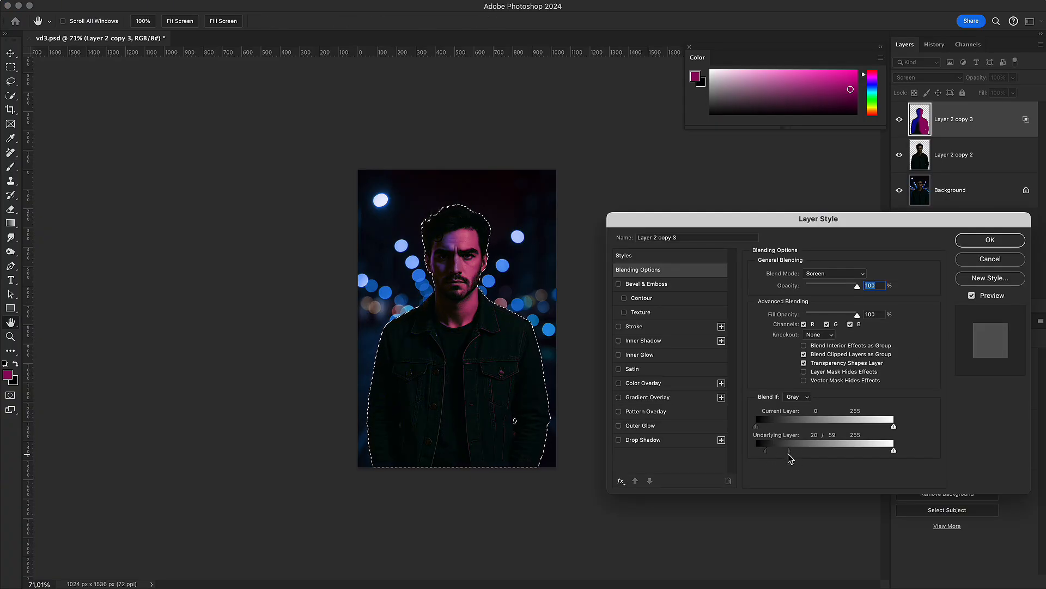
left_click(990, 240)
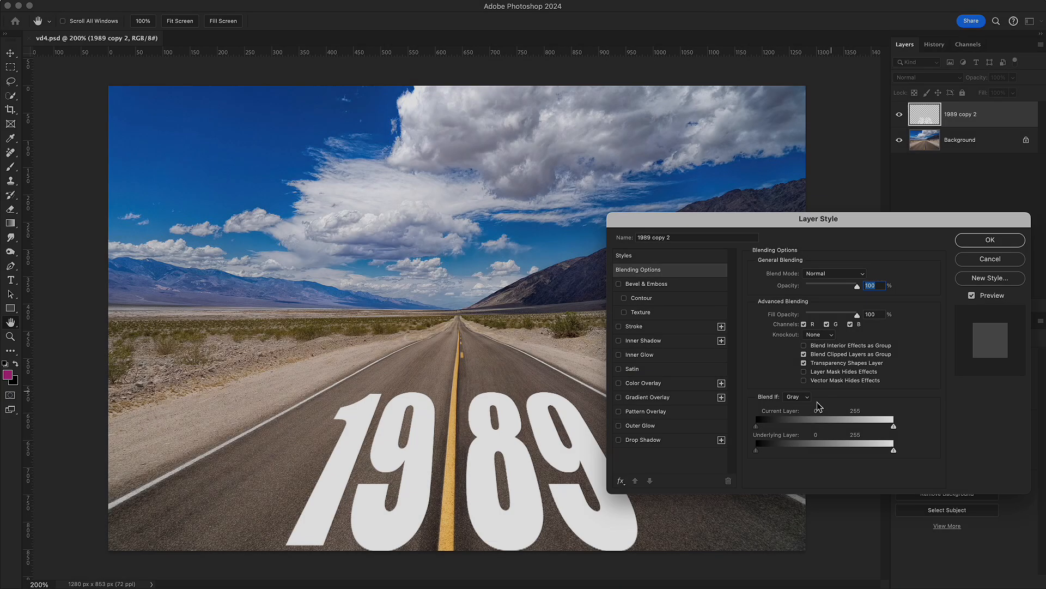
Split the 1989 text's Underlying Layer black slider to about 49/131 and confirm.
left_click_drag(756, 449, 787, 448)
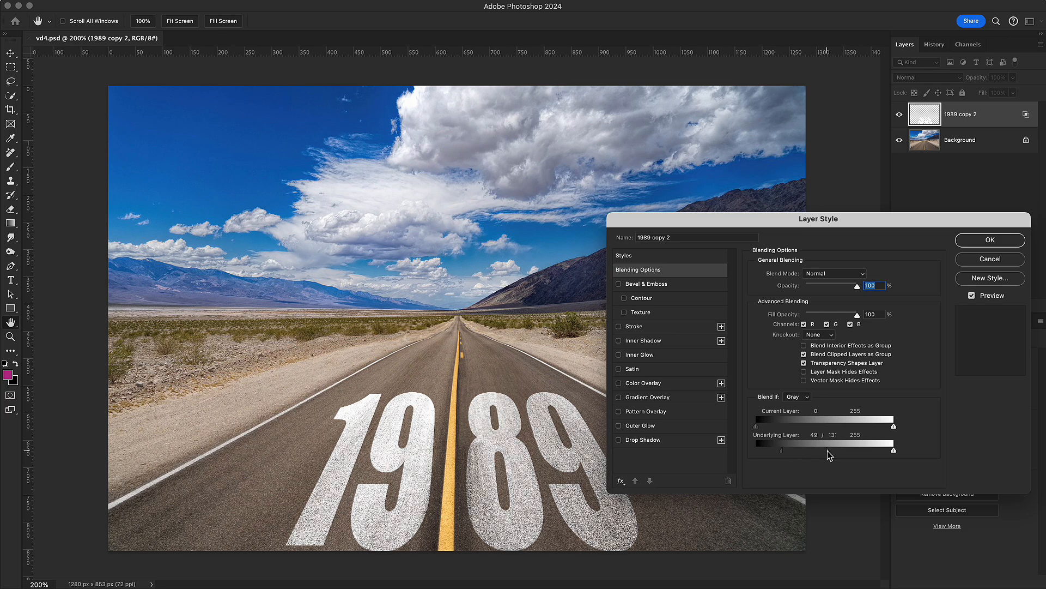
left_click(990, 240)
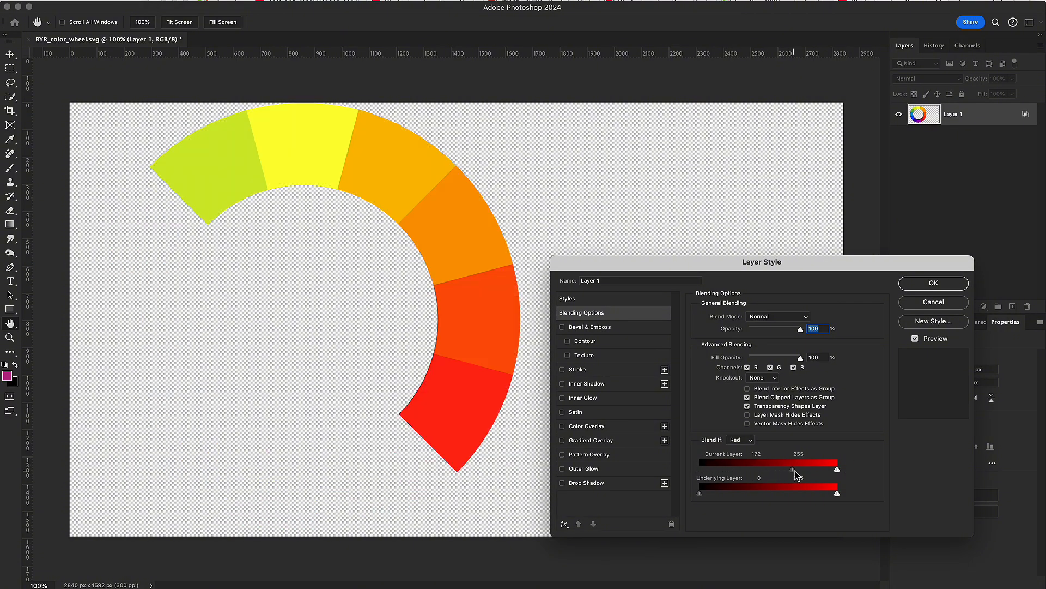
Hide low-red segments, then switch Blend If to Green and drag the black slider to about 134.
left_click_drag(791, 471, 834, 471)
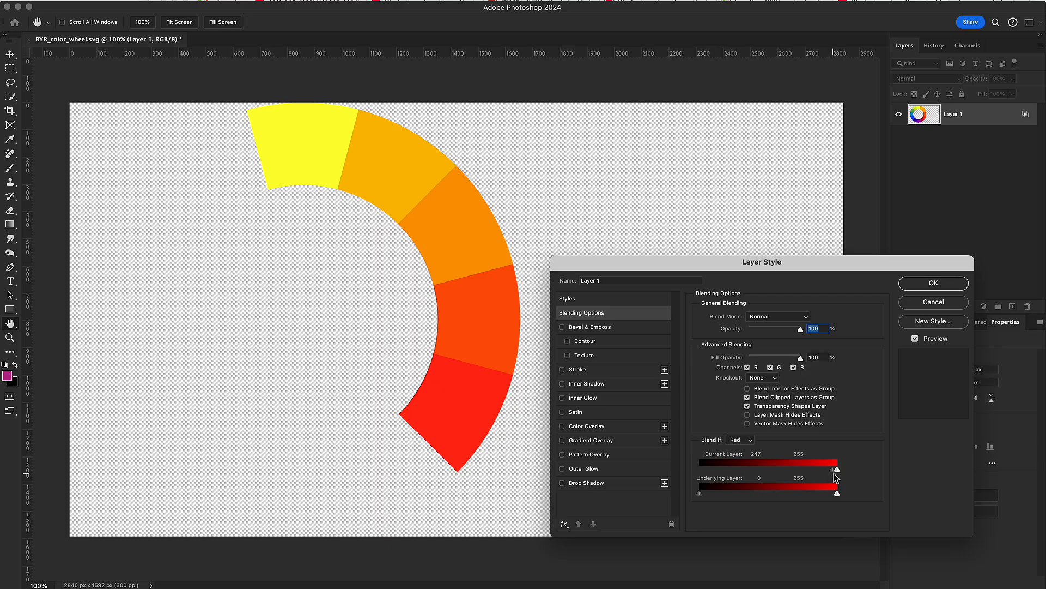
left_click(740, 440)
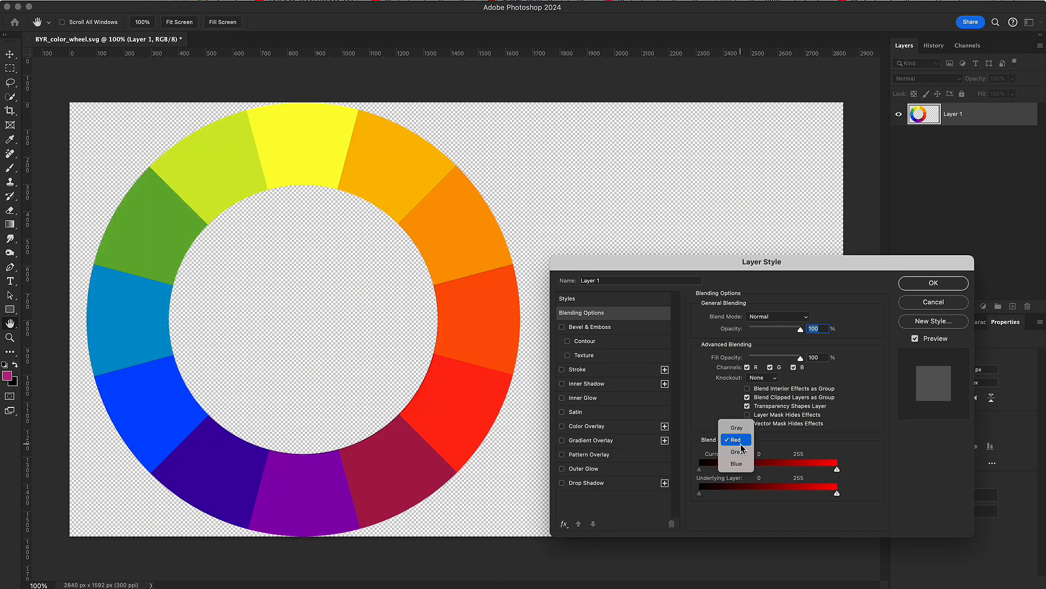
left_click(736, 452)
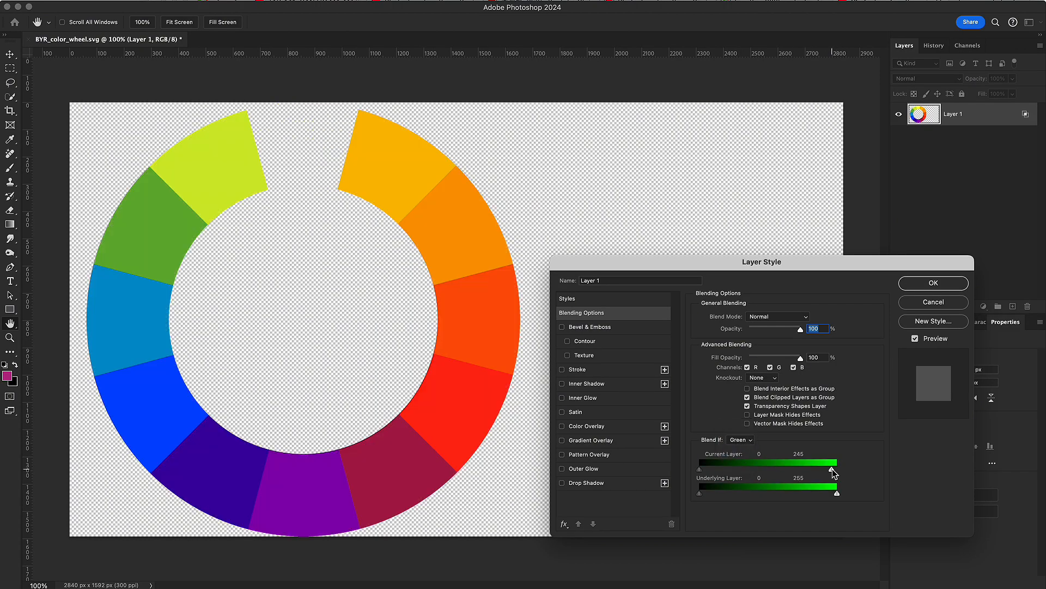
left_click_drag(835, 472, 766, 463)
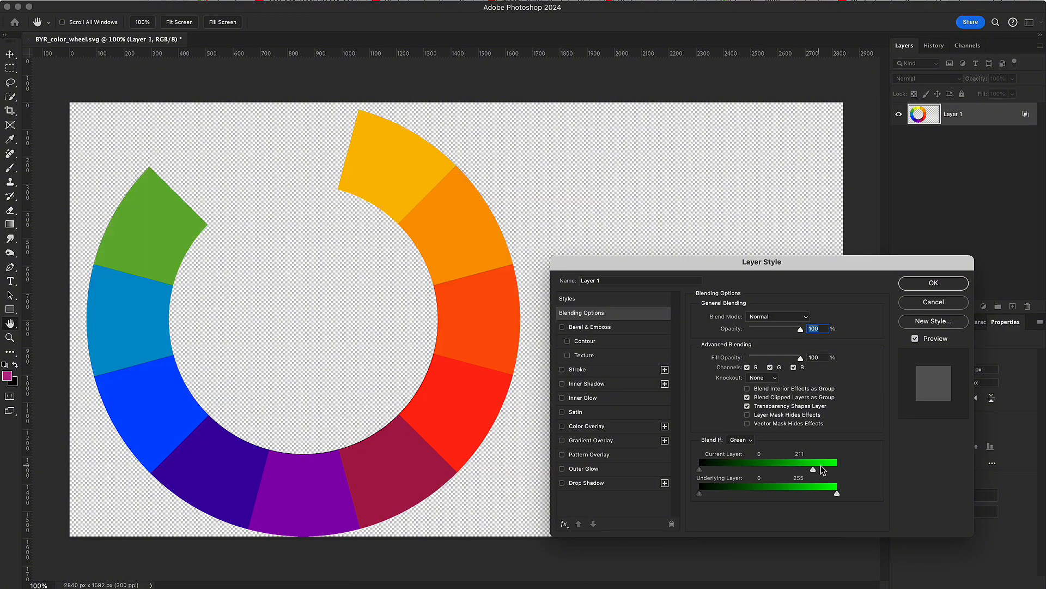
left_click_drag(699, 469, 714, 470)
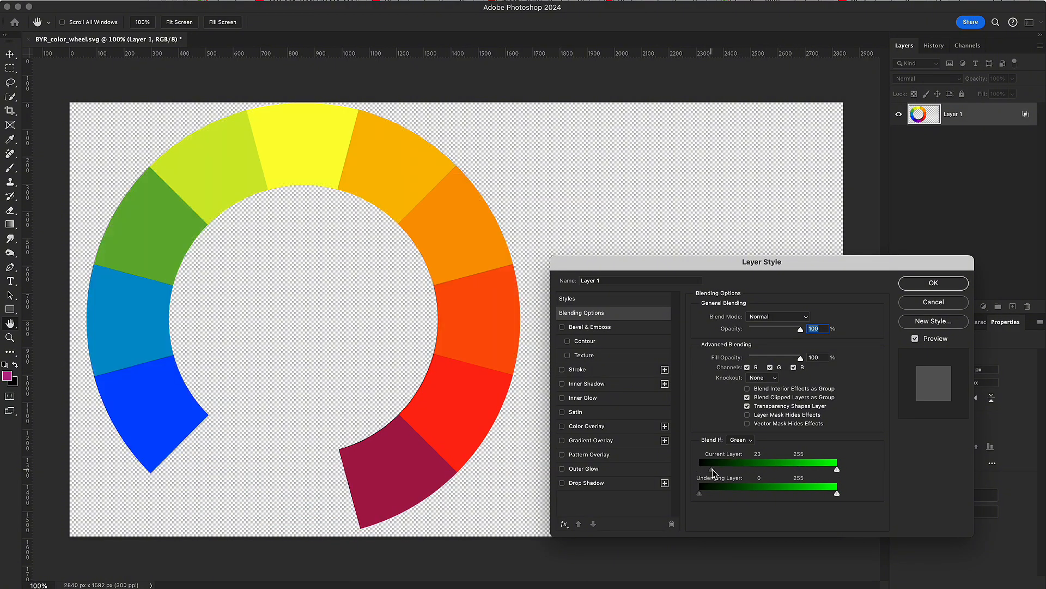
left_click_drag(699, 468, 769, 468)
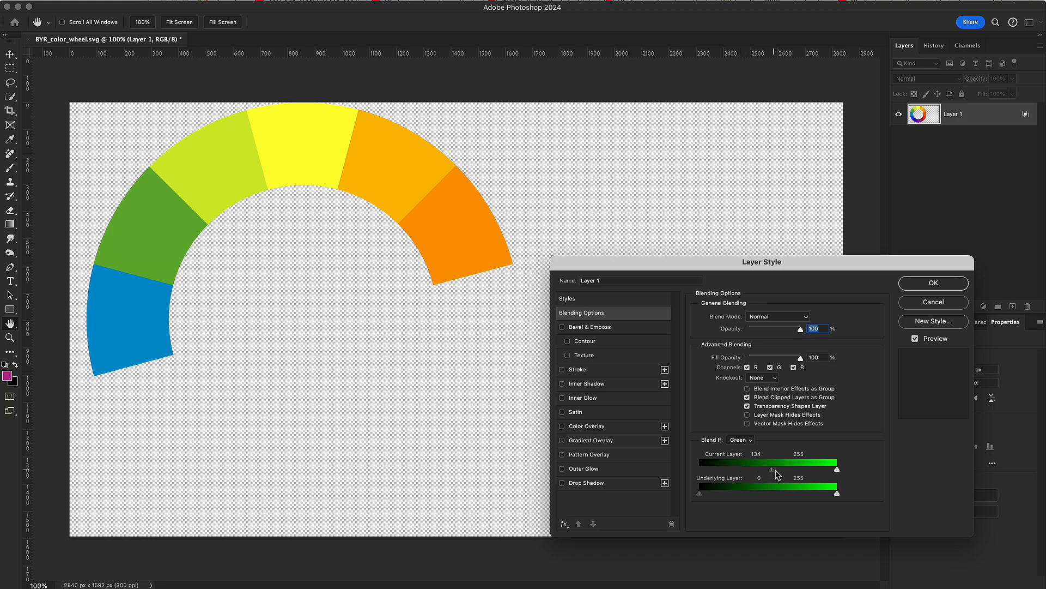
Switch Blend If to Blue, test the white slider, then set the black slider to about 45.
left_click(739, 440)
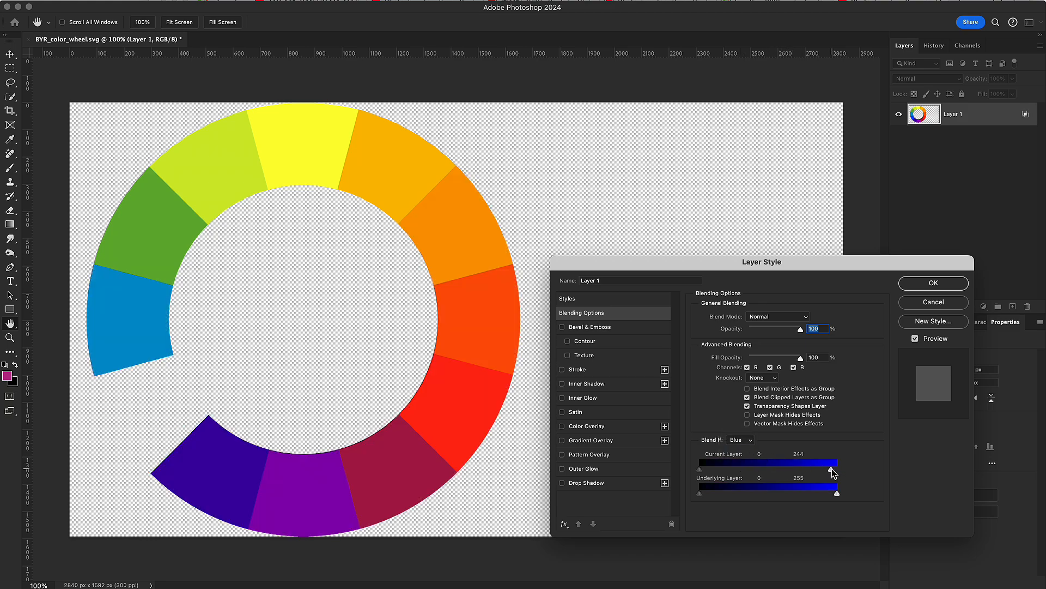
left_click_drag(832, 462, 754, 461)
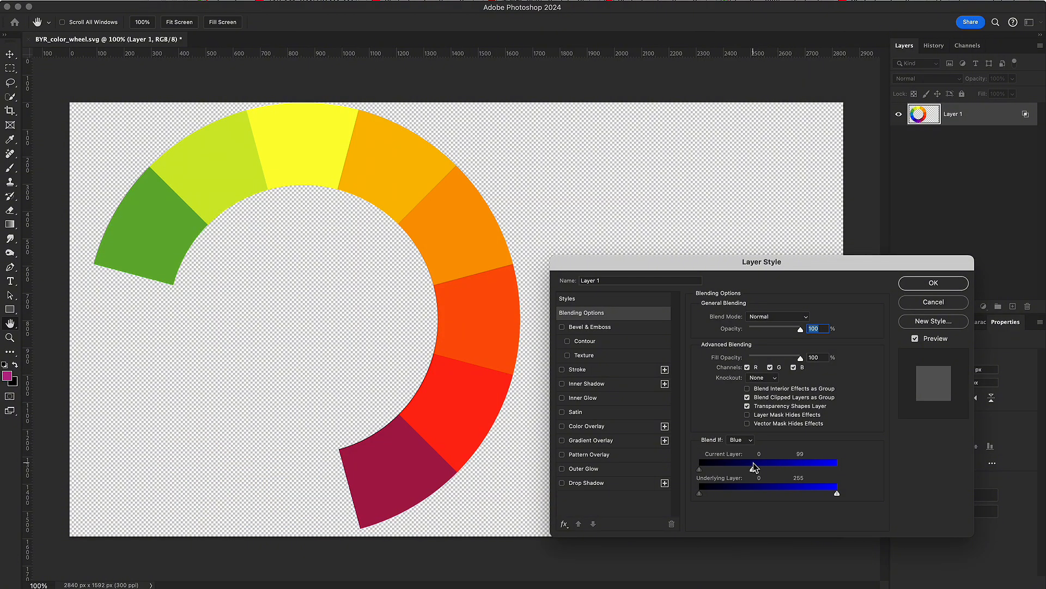
left_click_drag(754, 468, 795, 468)
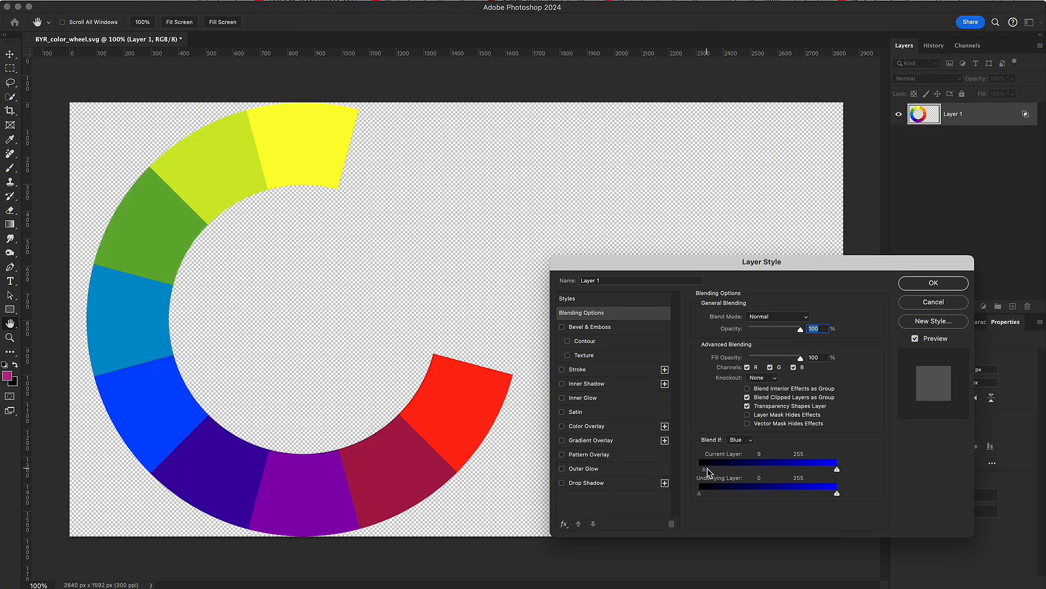
left_click_drag(720, 469, 726, 469)
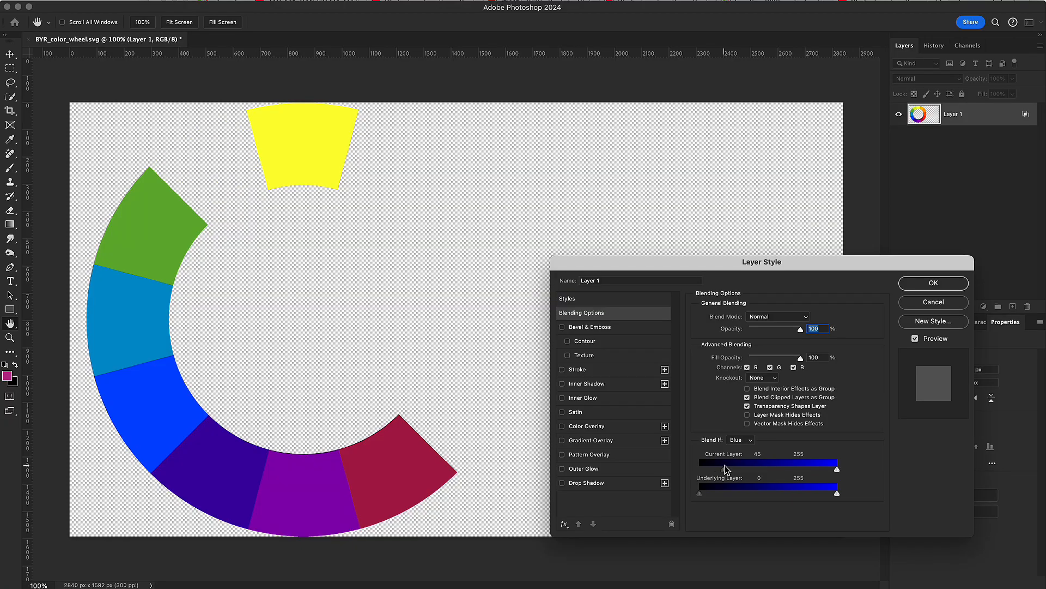